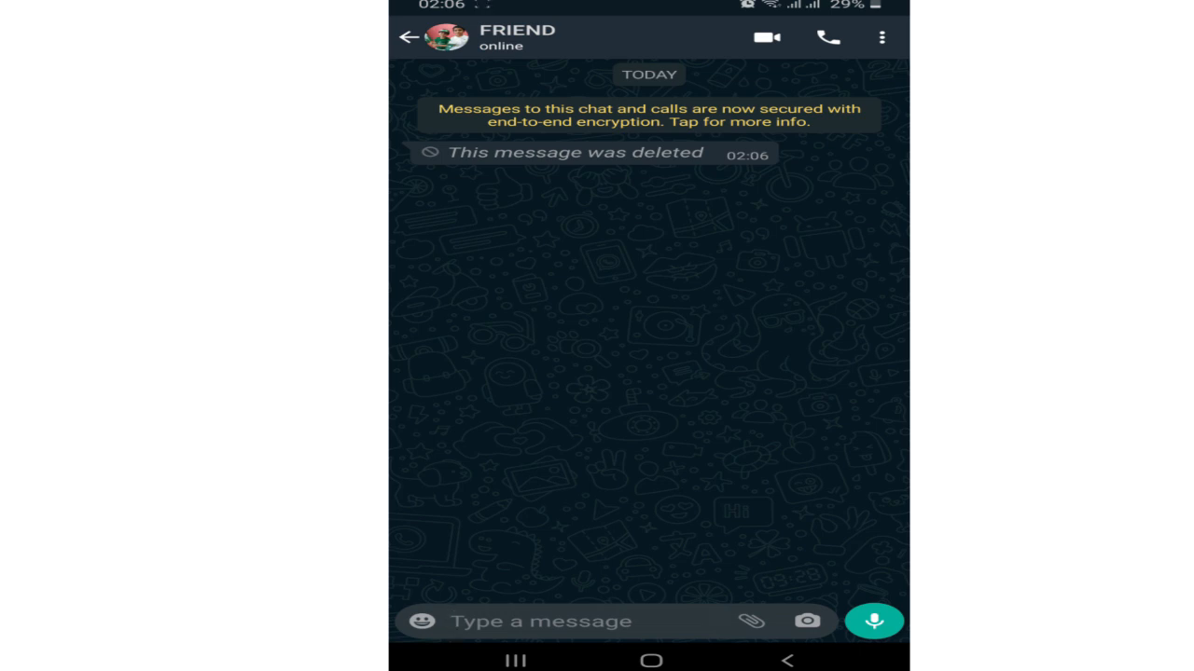
Step: Leave the WhatsApp chat for the home screen and open the Google apps folder
{"action": "left_click", "coordinate": [650, 661]}
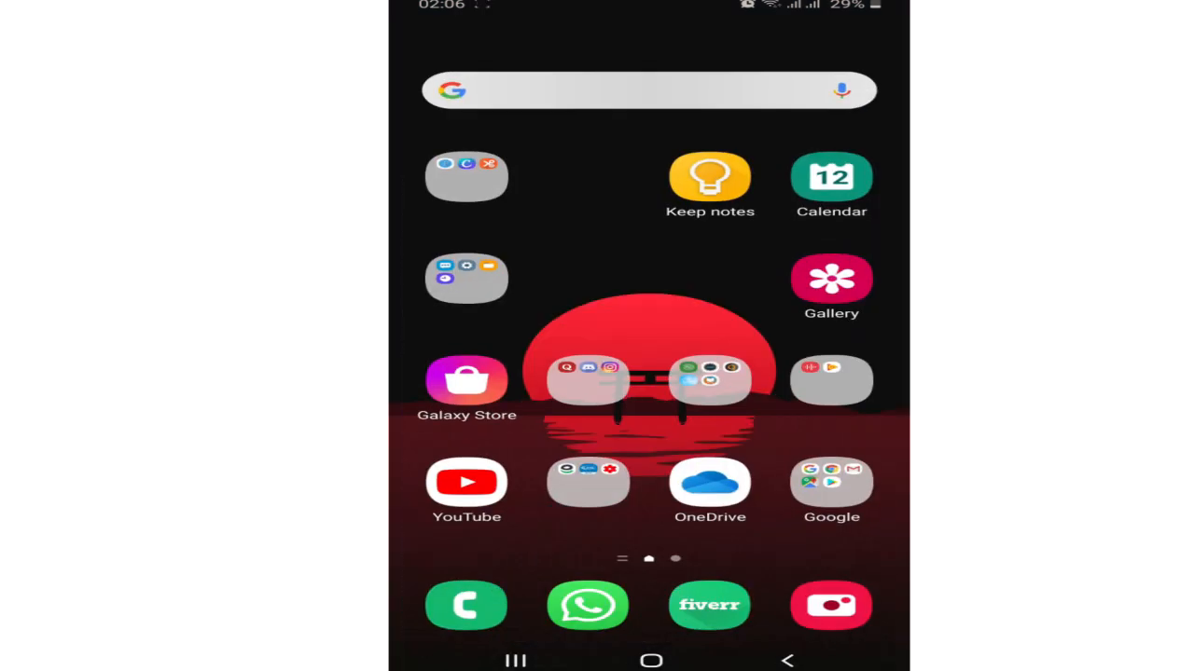
{"action": "left_click", "coordinate": [830, 482]}
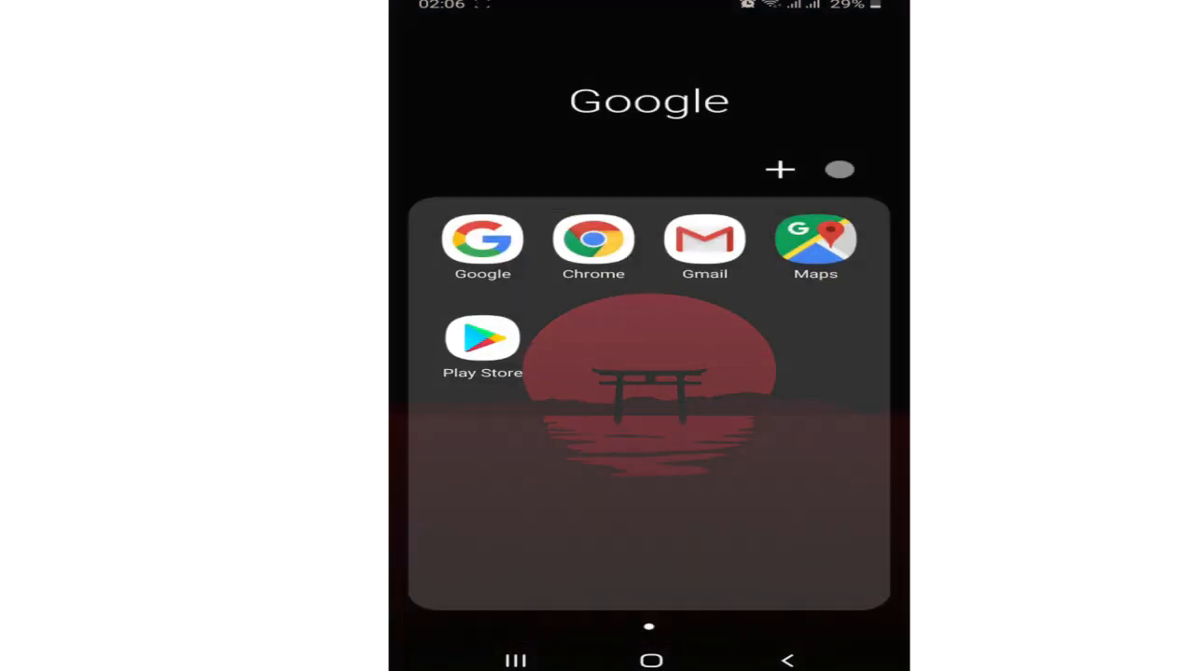
Step: Search Play Store for 'whatsremoved' and install WhatsRemoved+ by Development Colors
{"action": "left_click", "coordinate": [482, 337]}
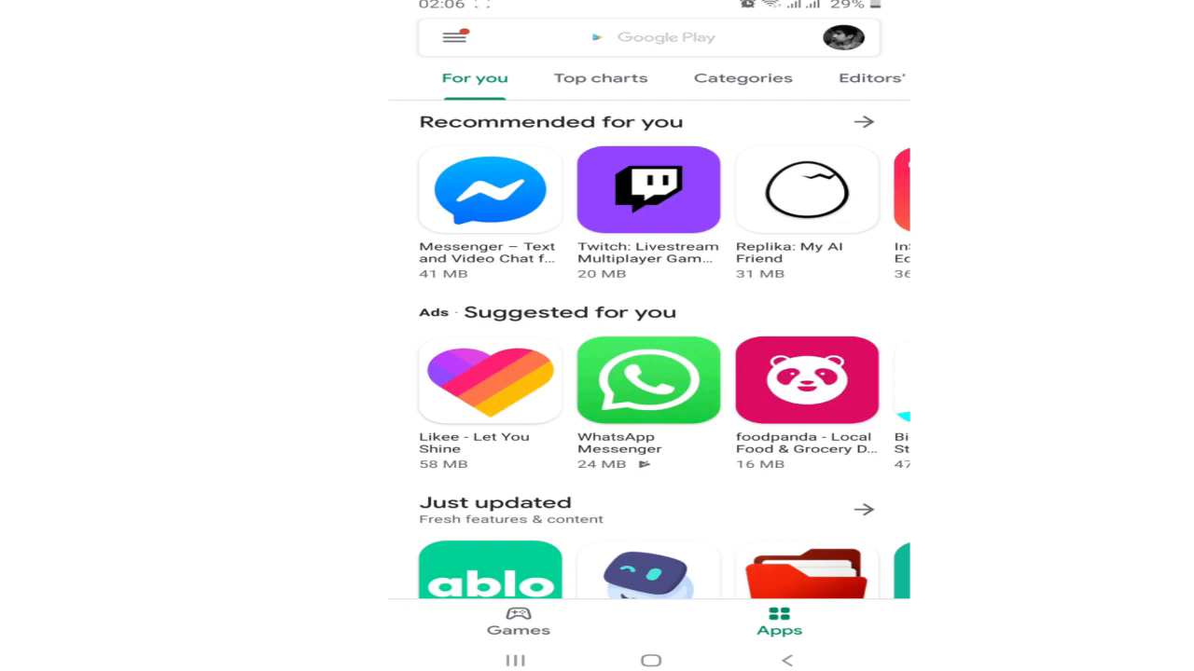
{"action": "left_click", "coordinate": [653, 37]}
{"action": "type", "text": "whatsrem"}
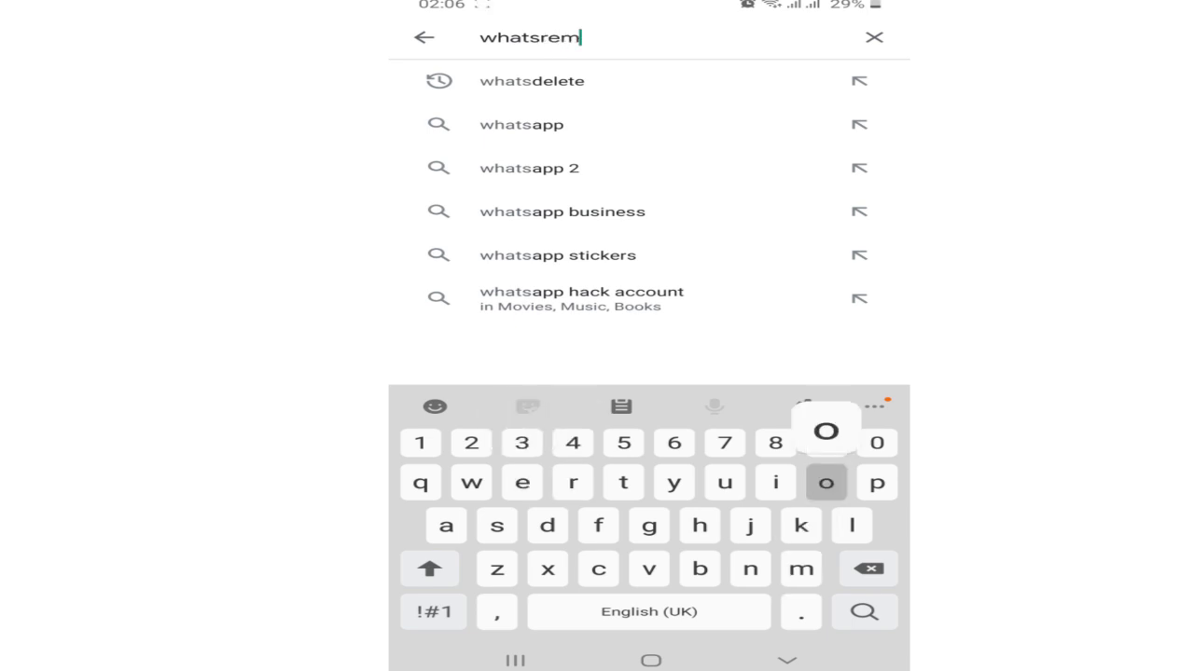
{"action": "type", "text": "oved"}
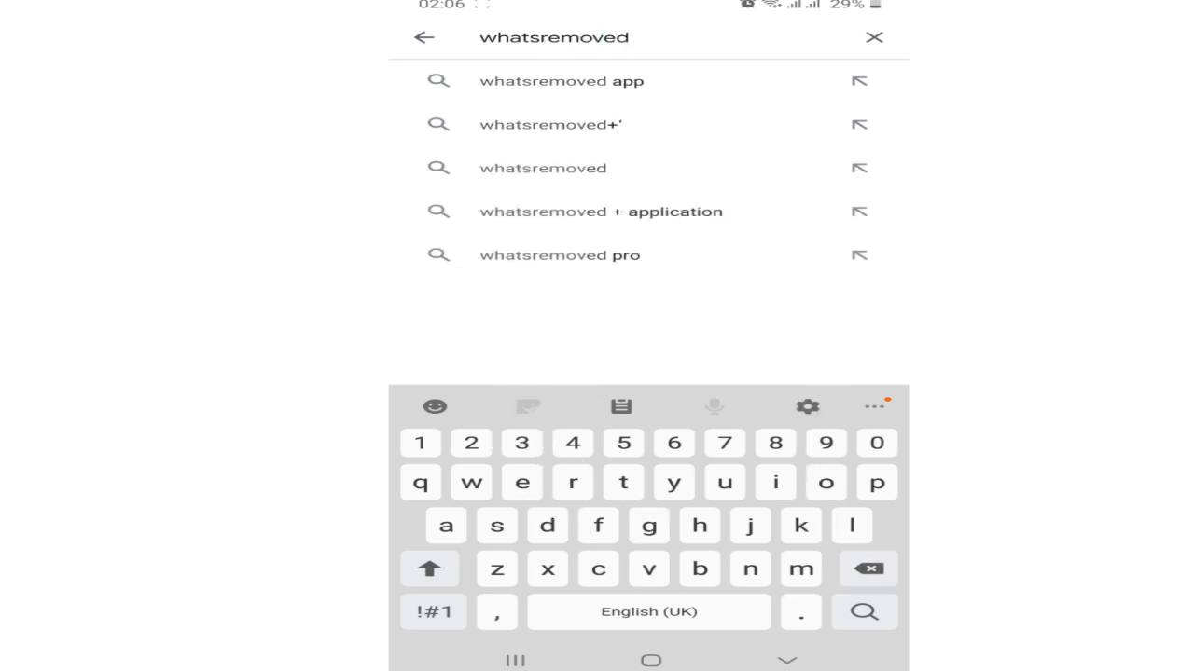
{"action": "left_click", "coordinate": [544, 124]}
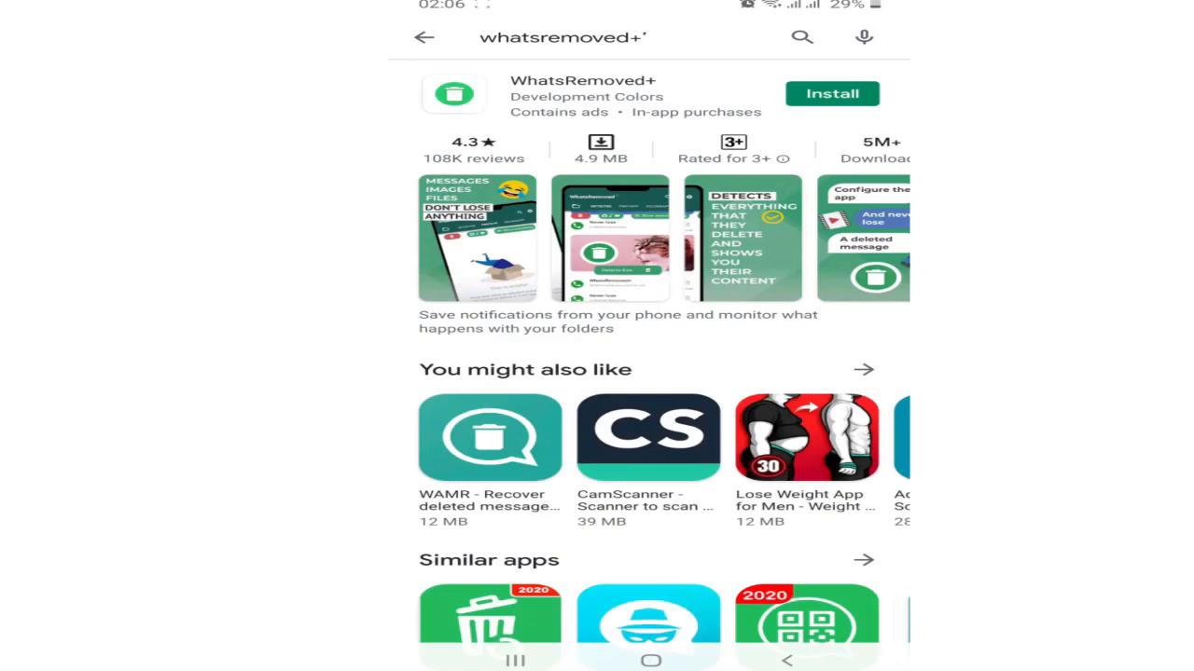
{"action": "scroll", "scroll_direction": "down", "scroll_amount": 3}
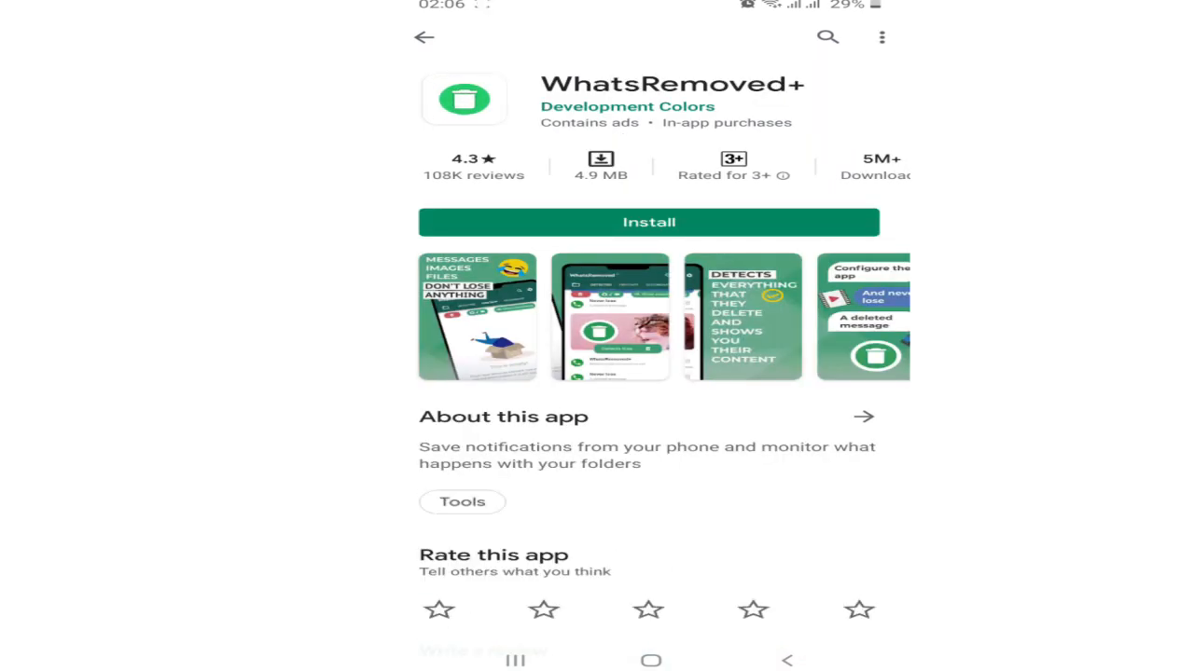
{"action": "left_click", "coordinate": [649, 222]}
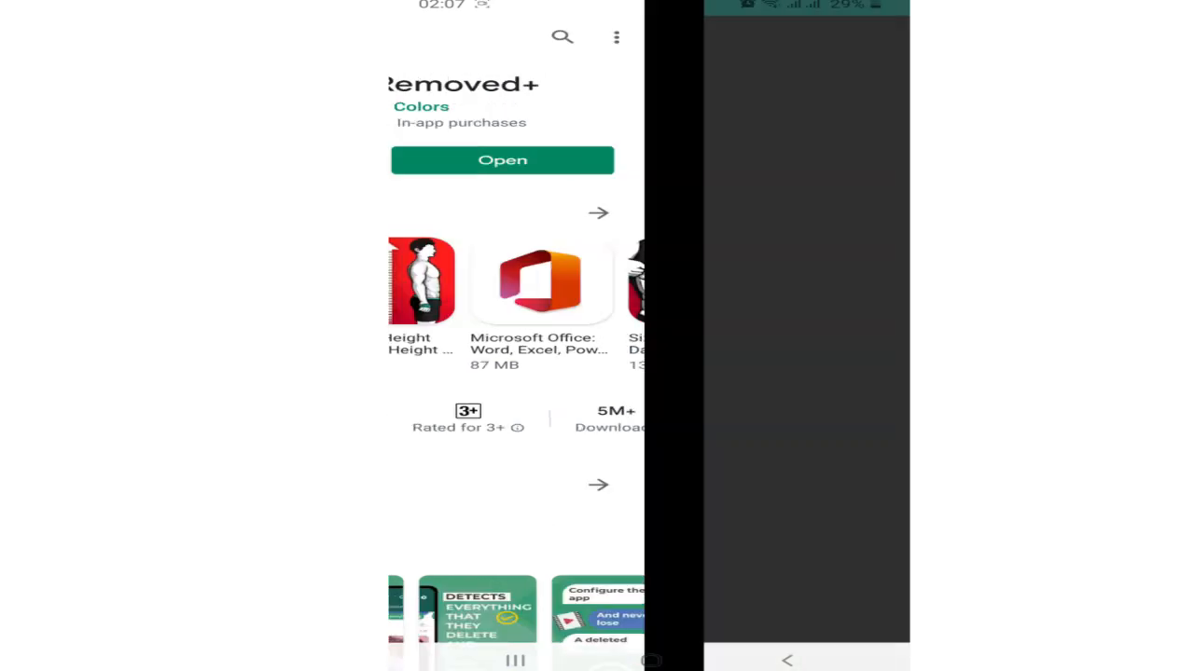
Step: Launch WhatsRemoved+, accept its privacy terms, and agree to enable notification access
{"action": "left_click", "coordinate": [502, 160]}
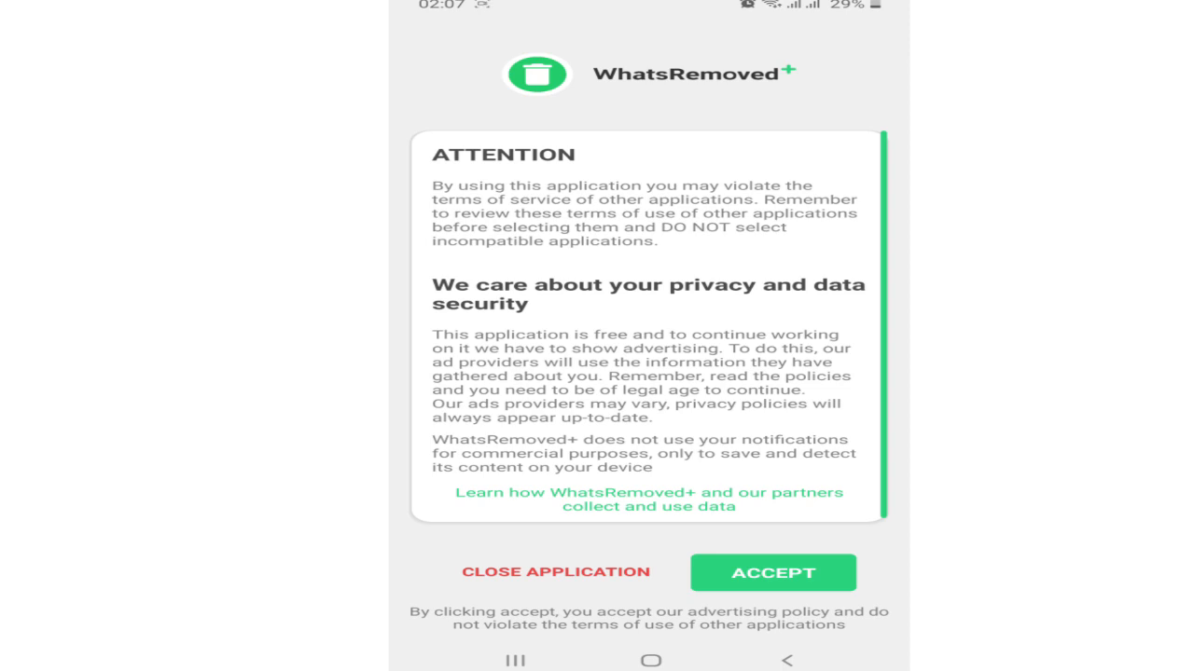
{"action": "left_click", "coordinate": [772, 573]}
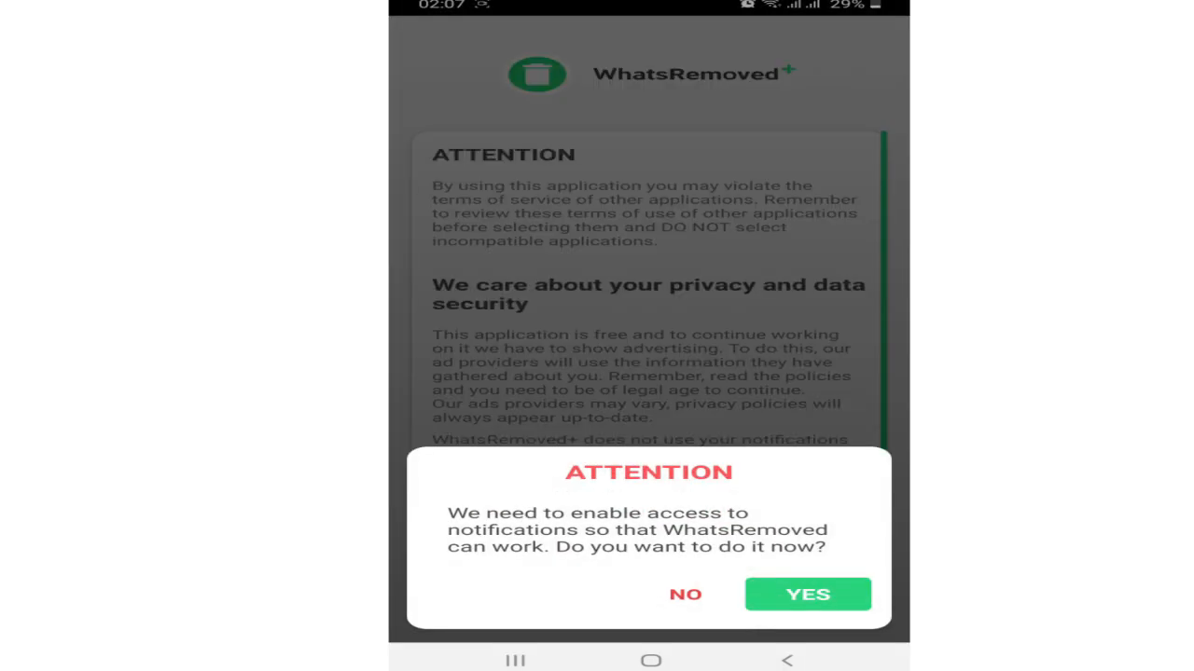
{"action": "left_click", "coordinate": [807, 594]}
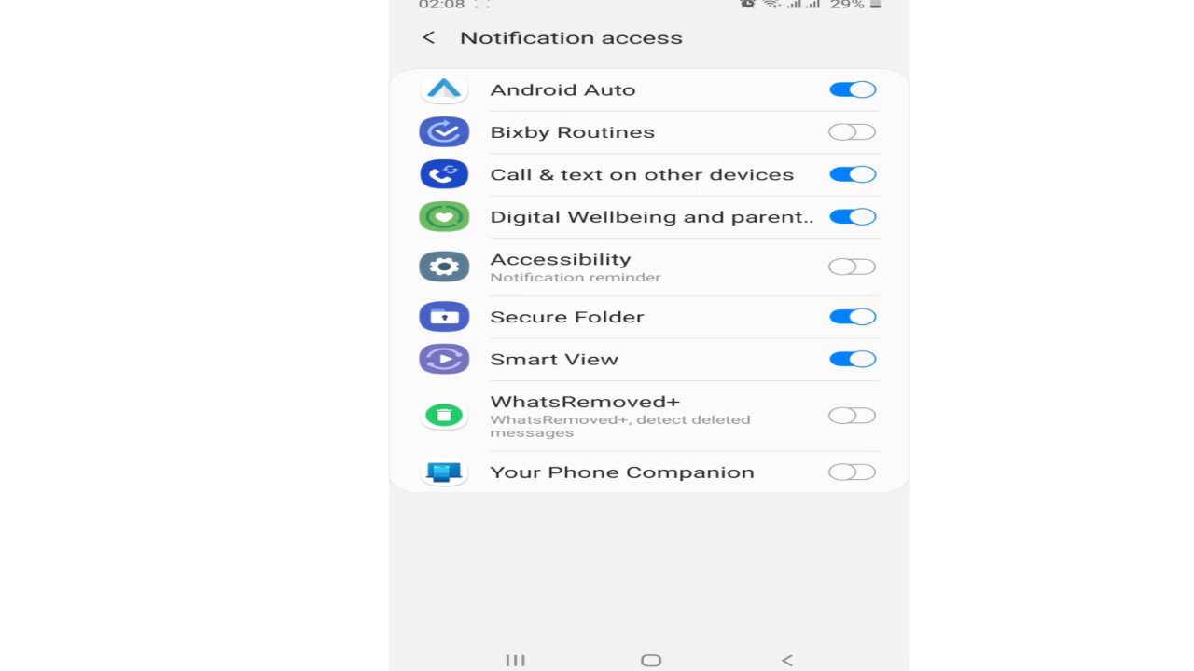
Step: Switch on and confirm notification access for WhatsRemoved+
{"action": "left_click", "coordinate": [849, 416]}
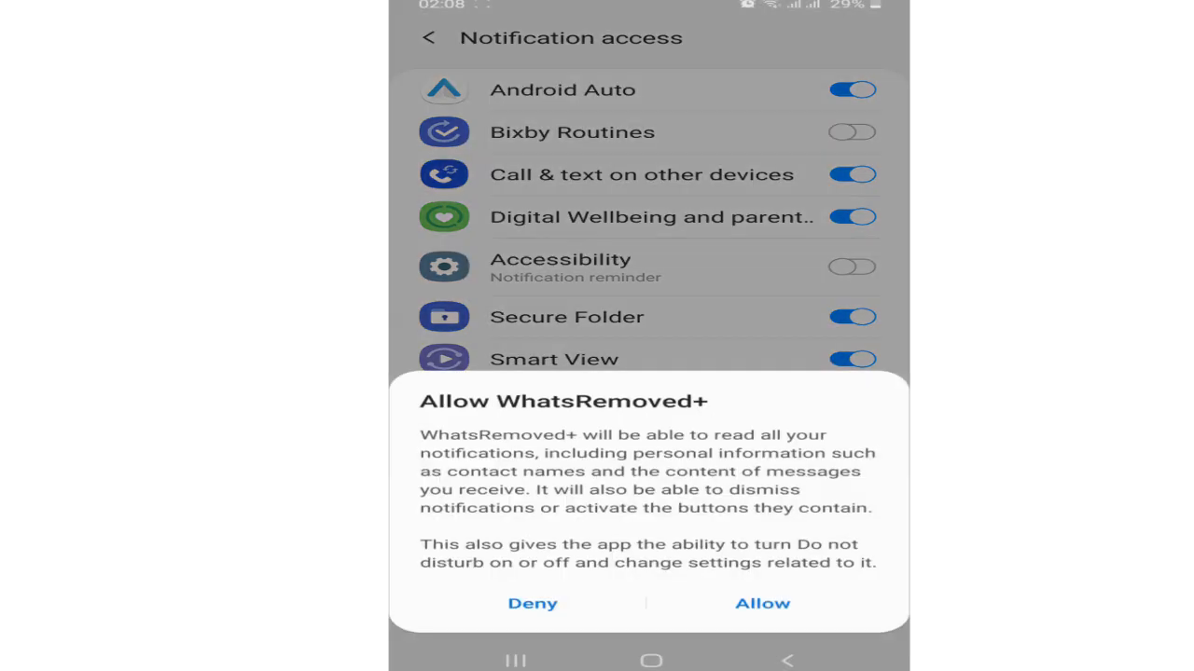
{"action": "left_click", "coordinate": [762, 602]}
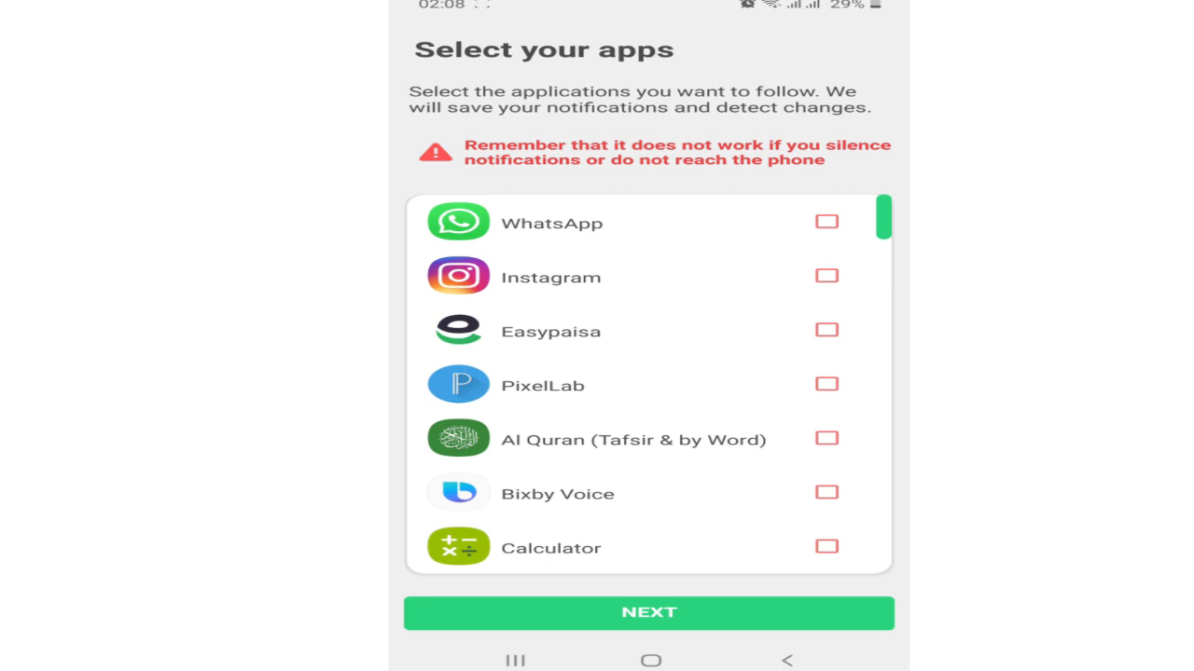
Step: Select WhatsApp to follow, continue, and answer the save-deleted-files question
{"action": "left_click", "coordinate": [826, 222]}
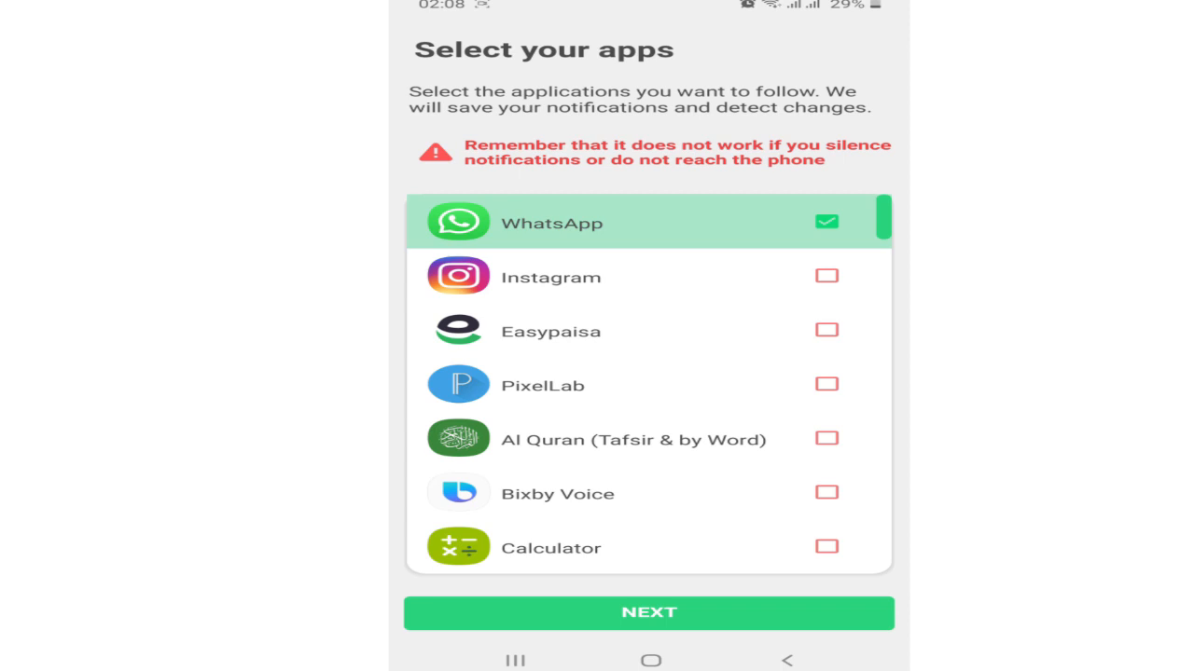
{"action": "left_click", "coordinate": [648, 612]}
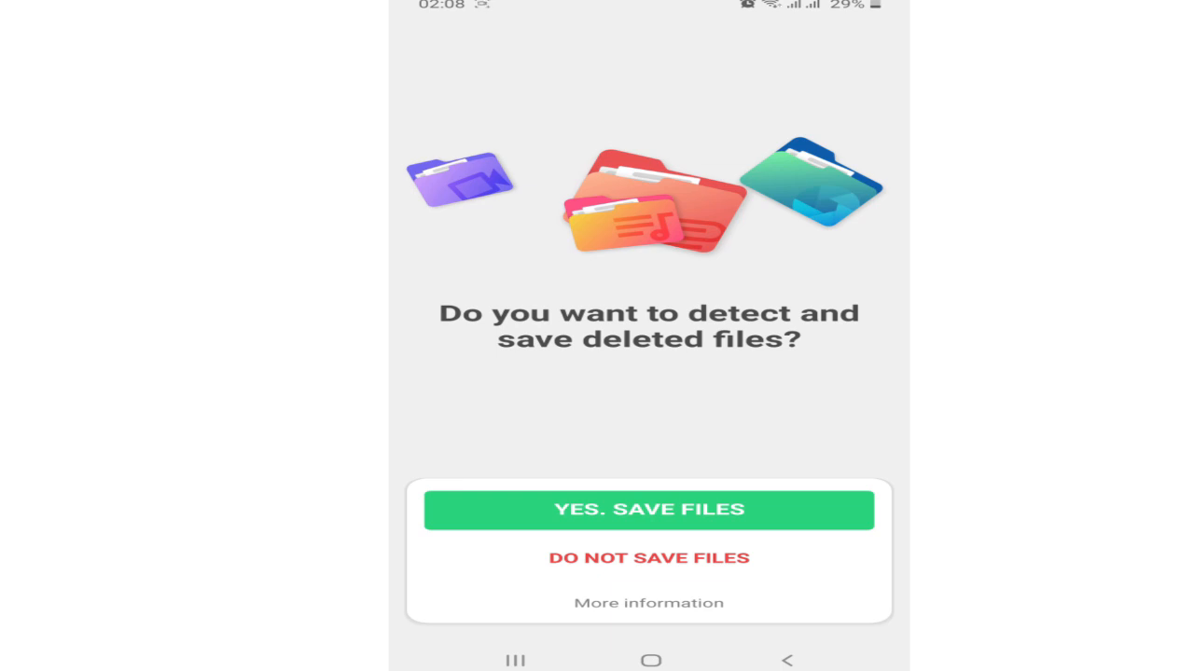
{"action": "left_click", "coordinate": [648, 510]}
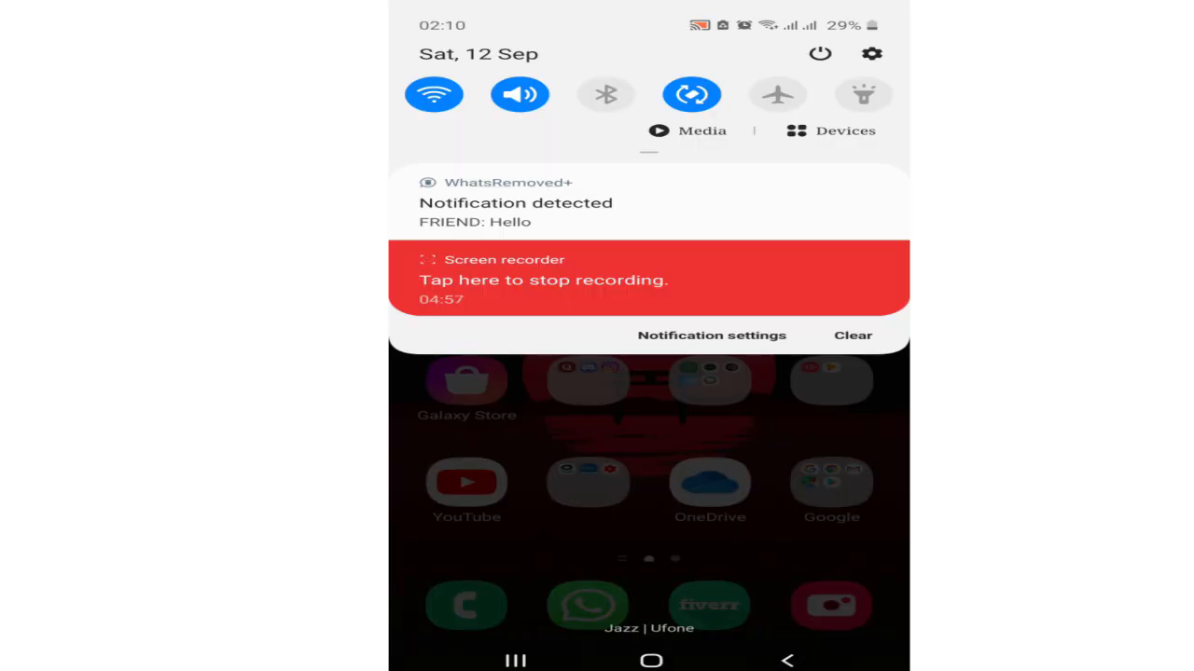
Step: Open the WhatsRemoved+ 'Notification detected' alert for FRIEND's Hello message
{"action": "left_click", "coordinate": [515, 202]}
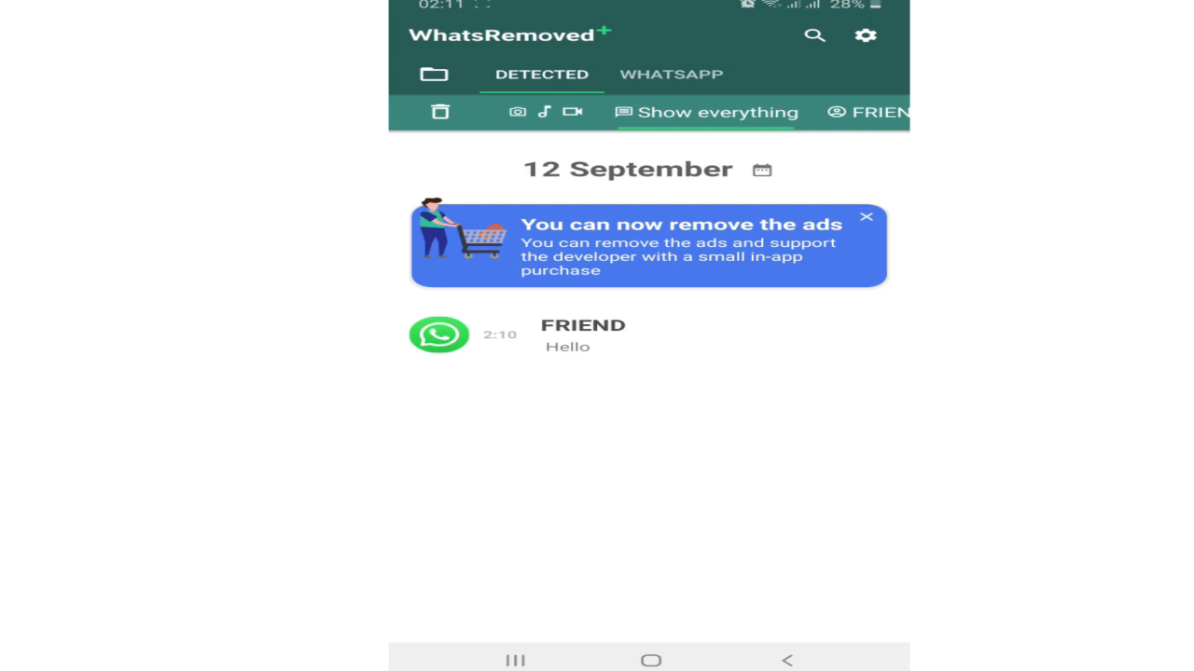
Step: Return to the home screen after viewing FRIEND's captured Hello message
{"action": "left_click", "coordinate": [650, 660]}
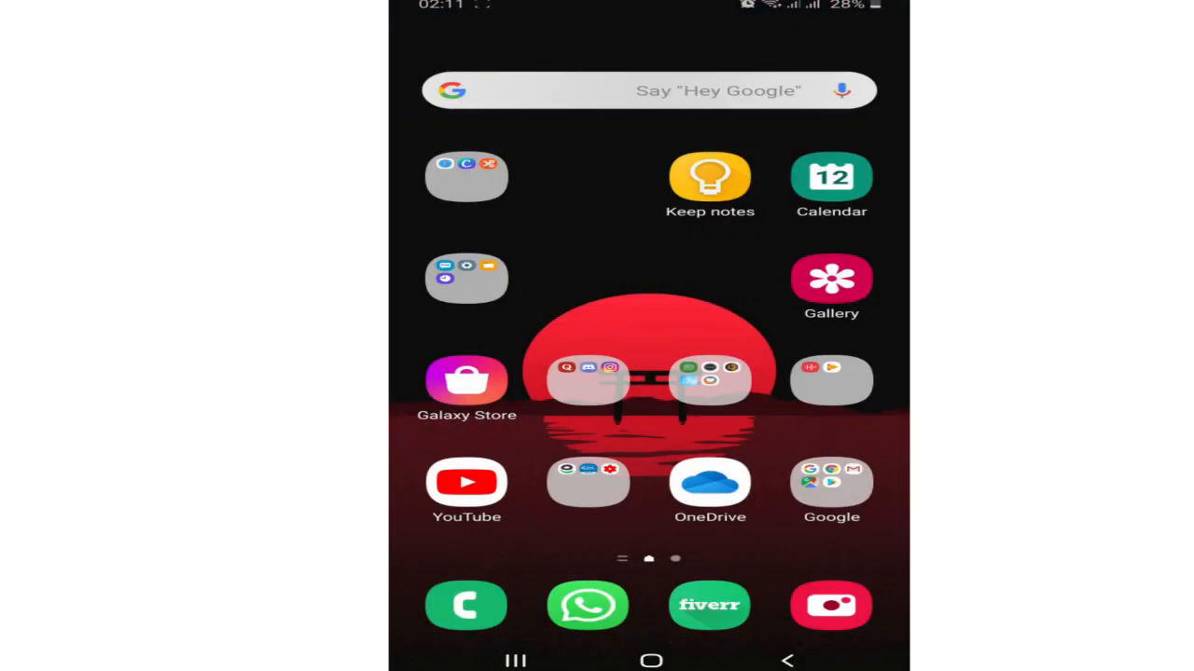